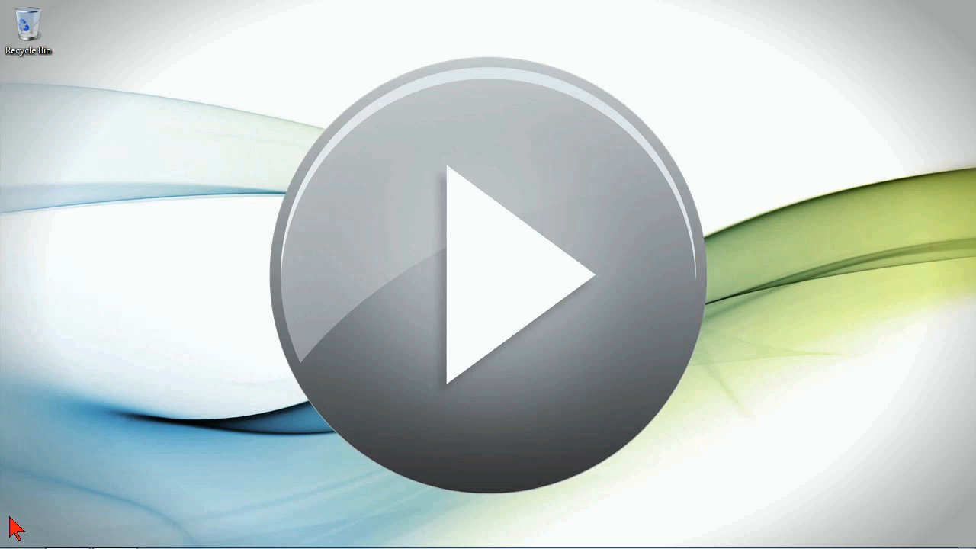
pyautogui.moveTo(218, 391)
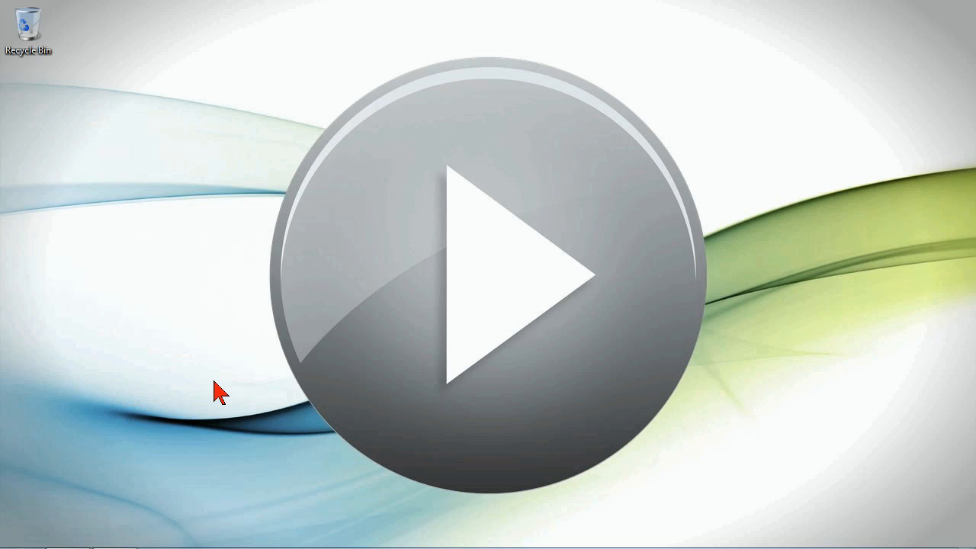
pyautogui.moveTo(265, 370)
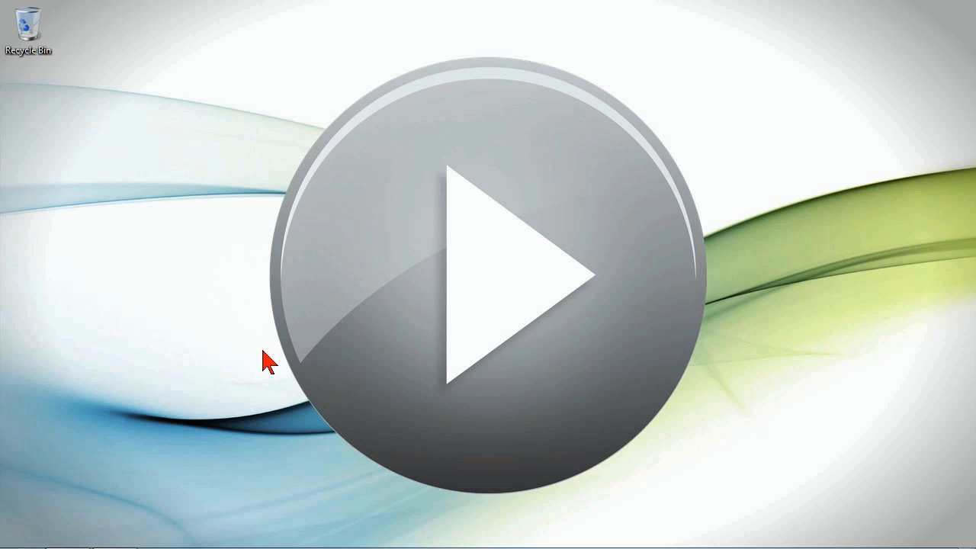
pyautogui.moveTo(231, 492)
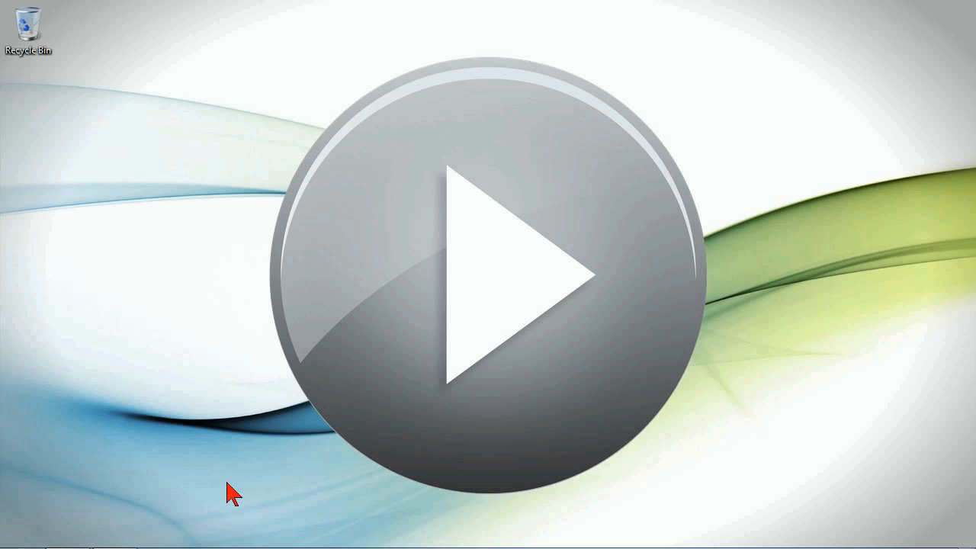
pyautogui.moveTo(115, 532)
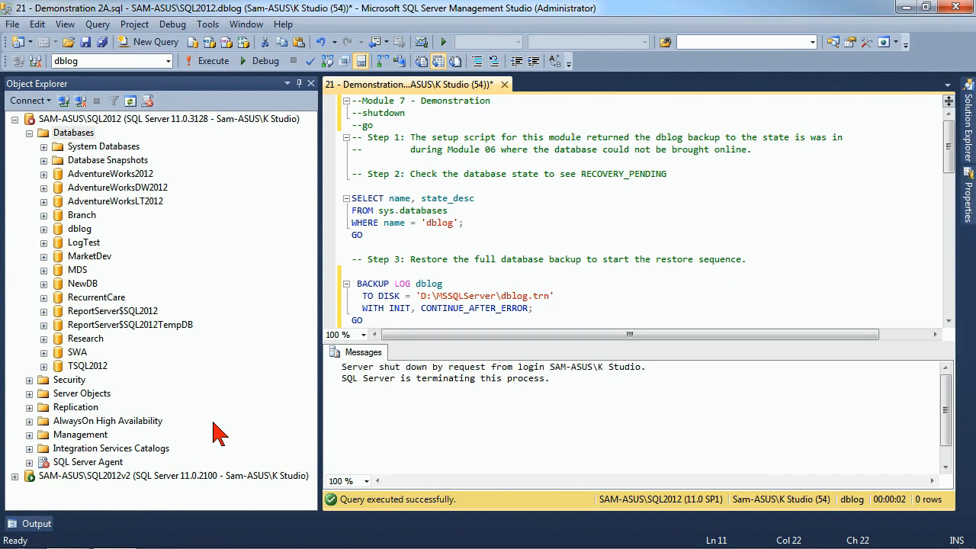
pyautogui.moveTo(579, 247)
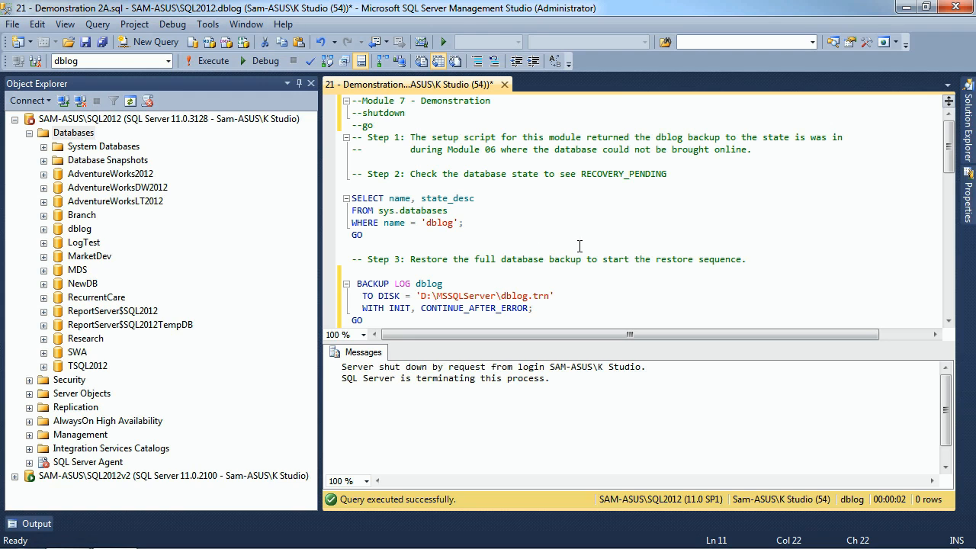
# Start the MSSQL$SQL2012 service from the server node and confirm with Yes.
pyautogui.rightClick(74, 132)
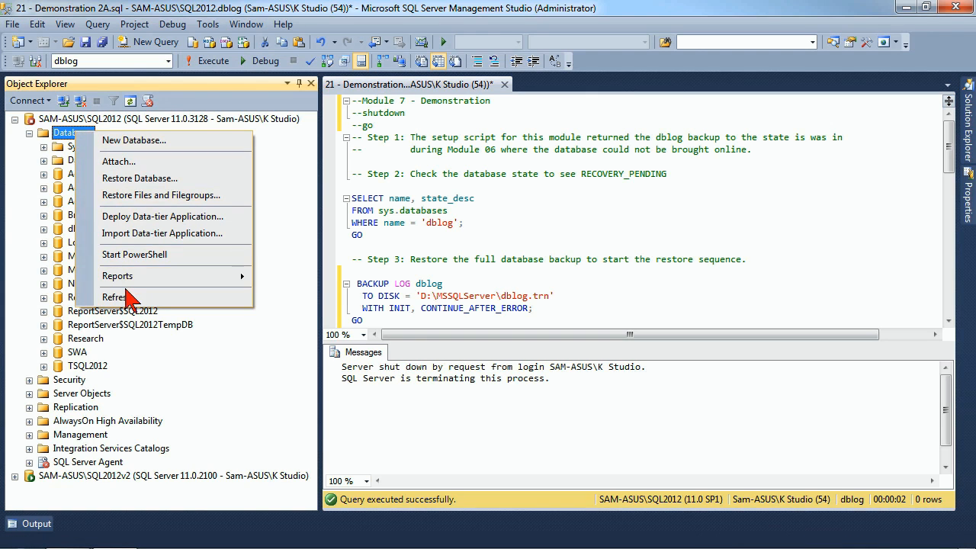
pyautogui.click(114, 297)
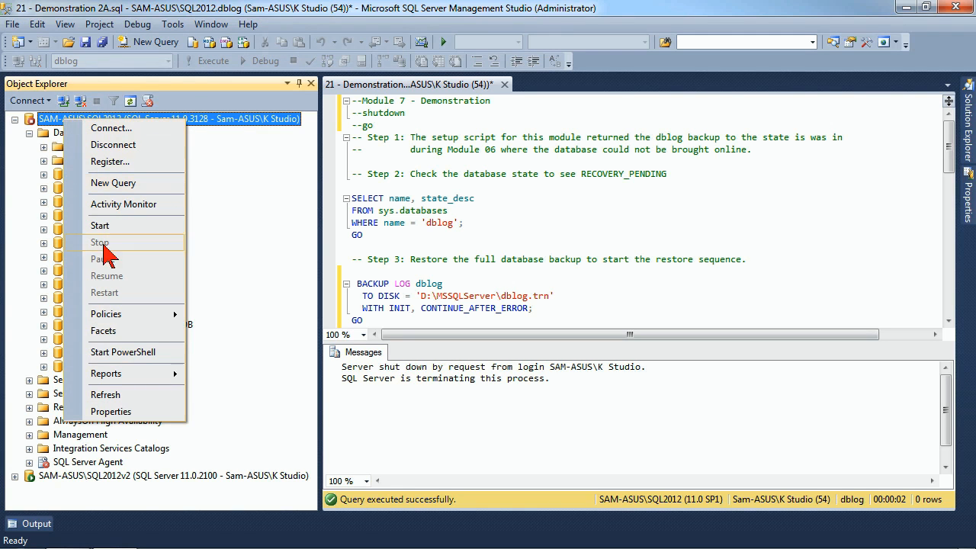
pyautogui.click(100, 225)
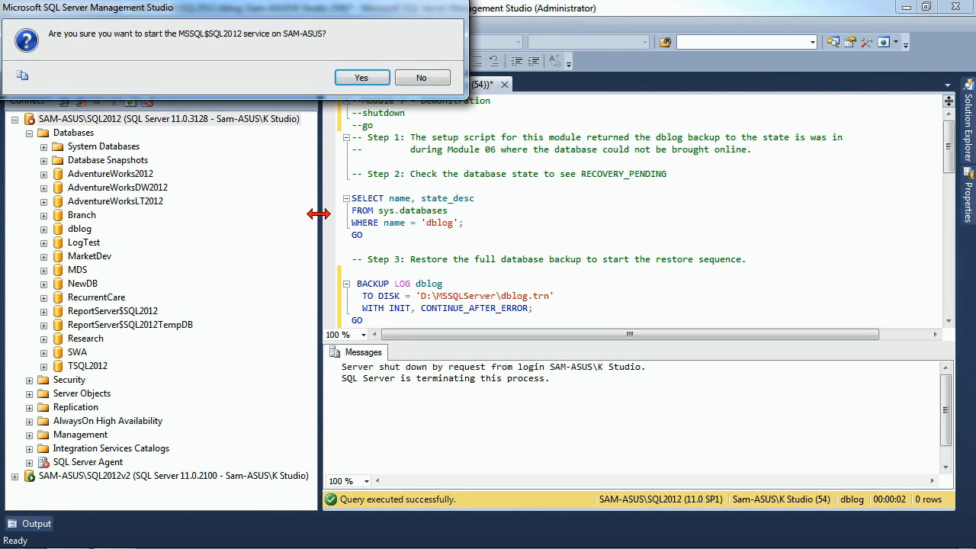
pyautogui.click(361, 77)
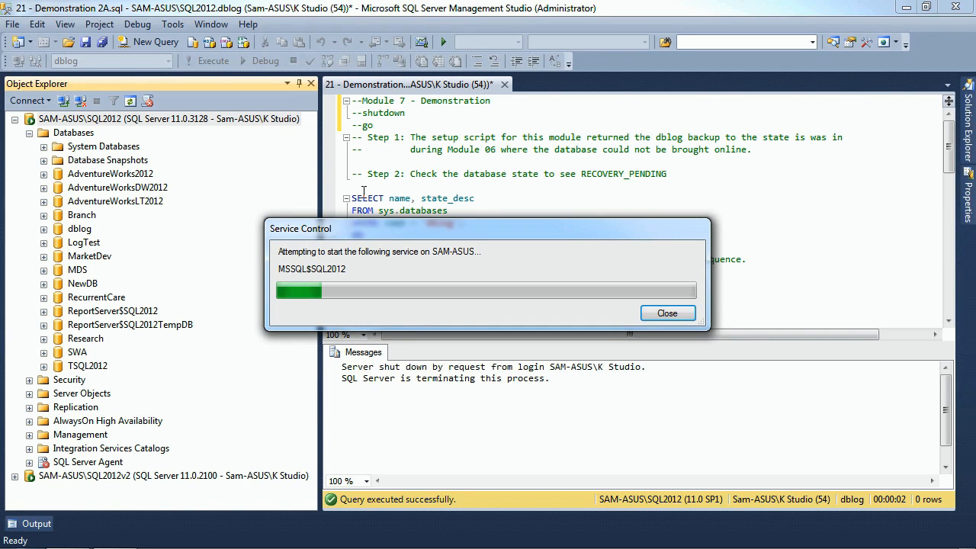
pyautogui.click(666, 313)
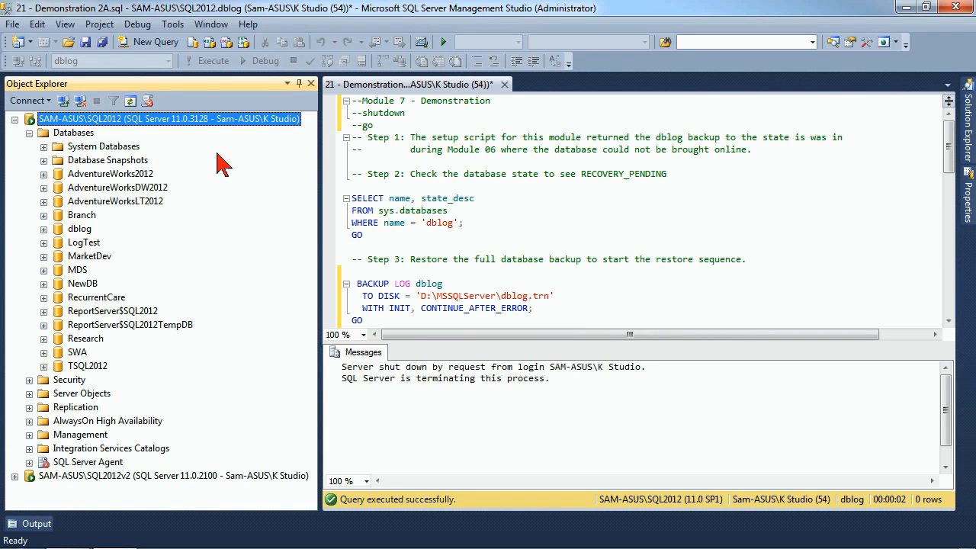
# Refresh the Databases folder and select dblog, now shown as Recovery Pending.
pyautogui.click(28, 132)
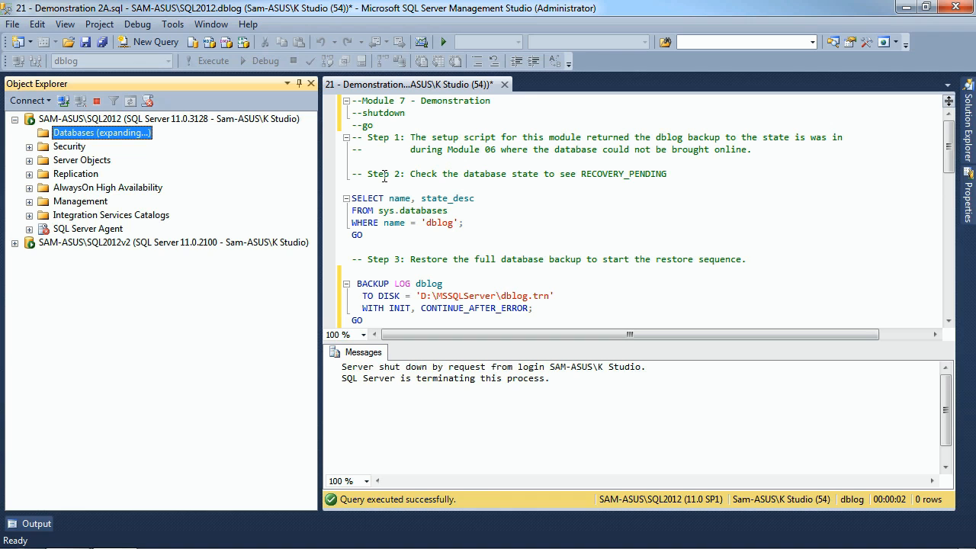
pyautogui.click(28, 132)
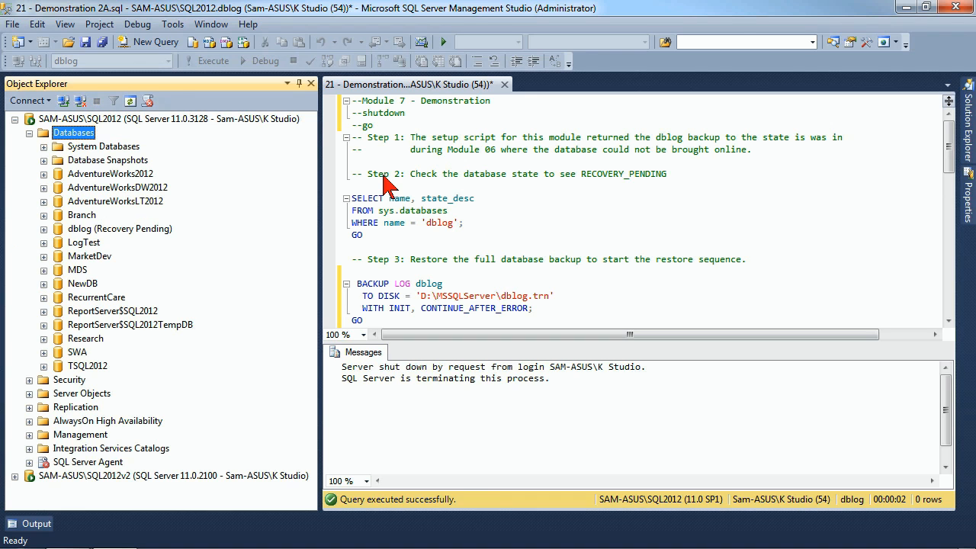
pyautogui.click(120, 229)
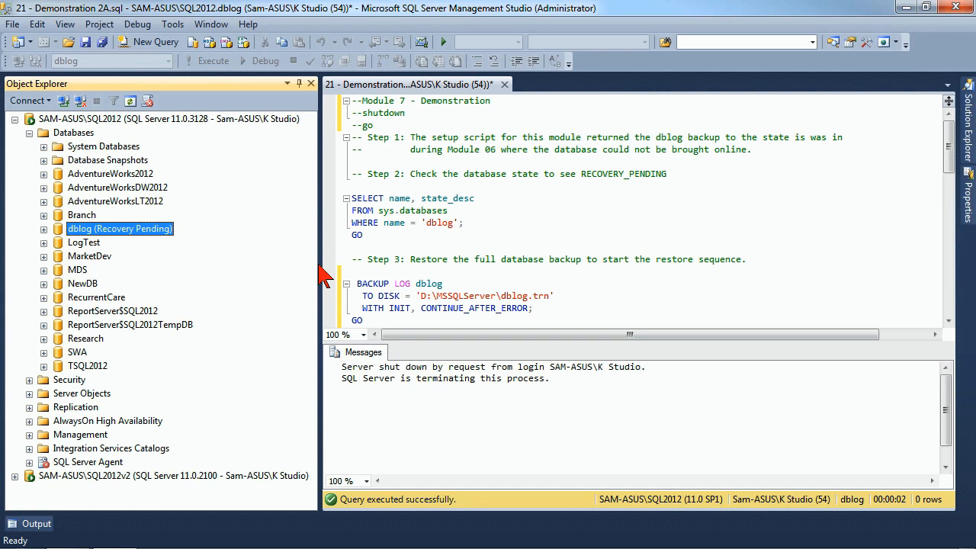
pyautogui.moveTo(103, 242)
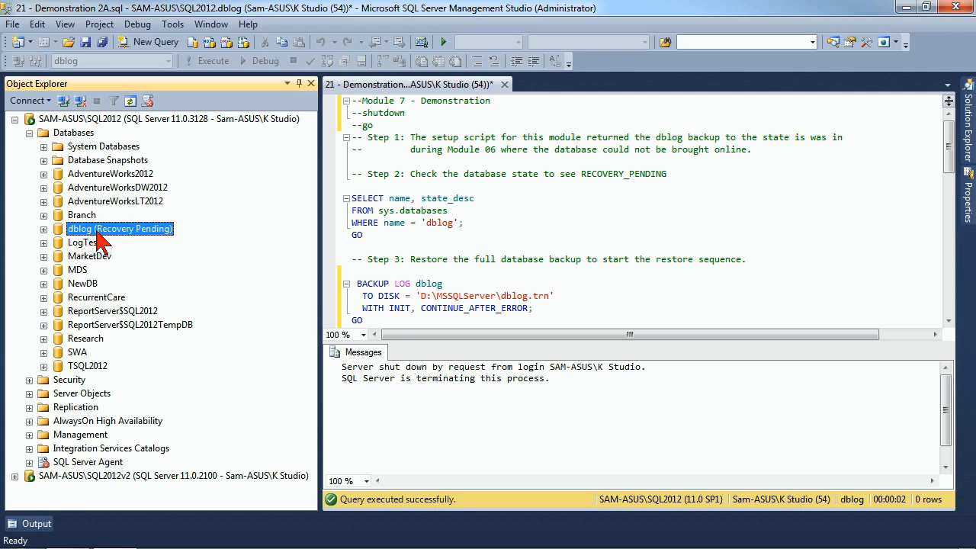
pyautogui.moveTo(94, 240)
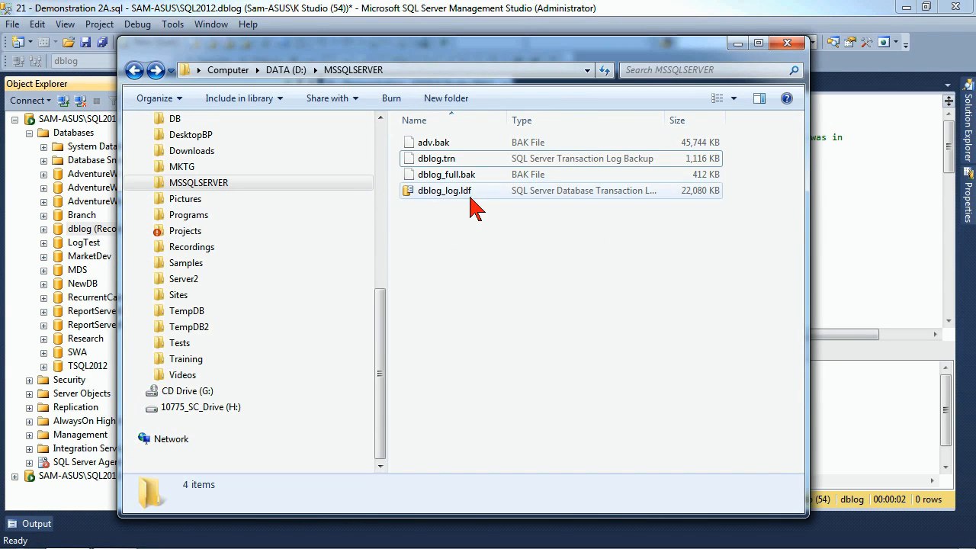
pyautogui.moveTo(457, 194)
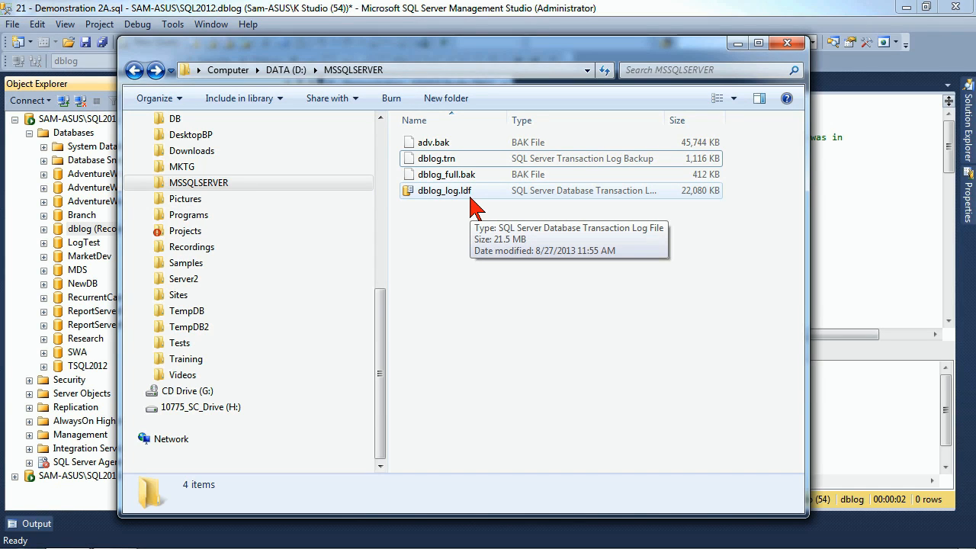
pyautogui.moveTo(475, 272)
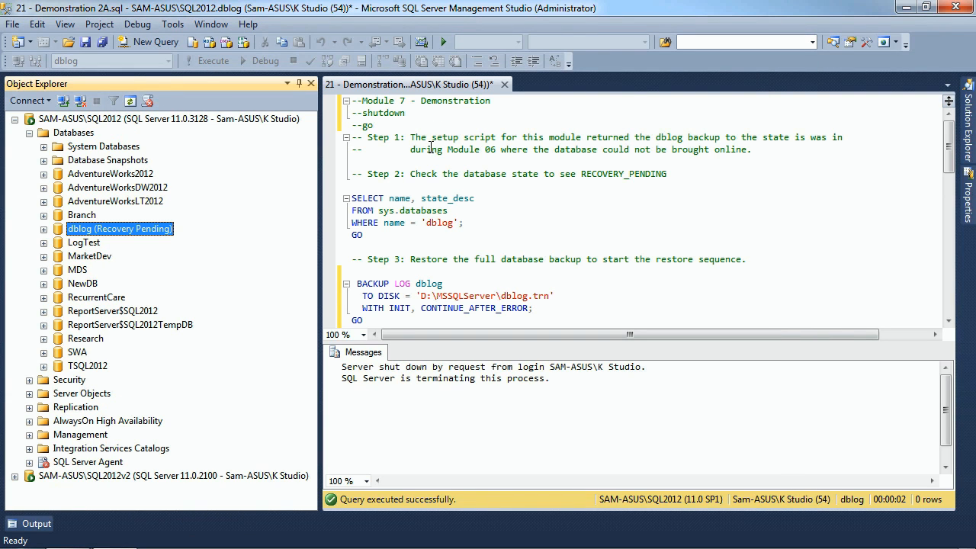
pyautogui.moveTo(432, 160)
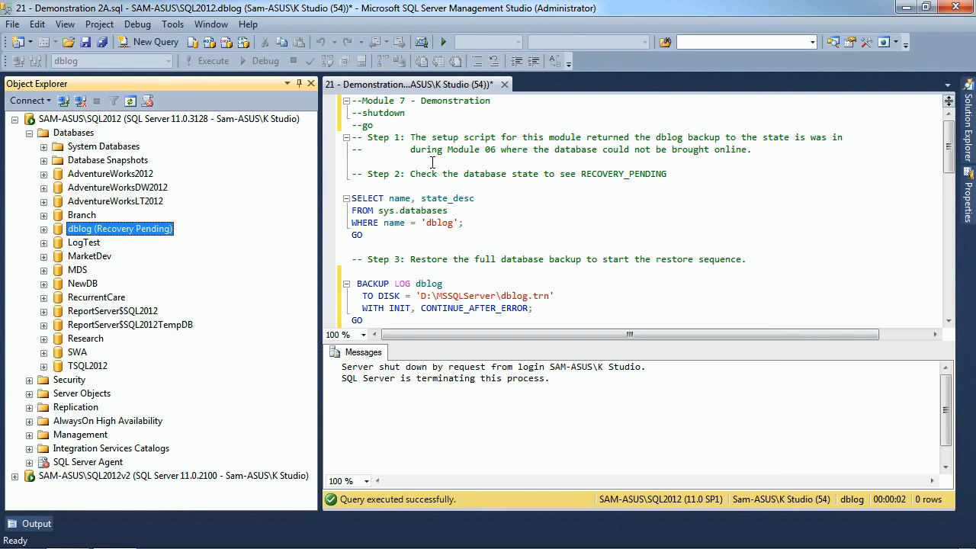
pyautogui.moveTo(95, 244)
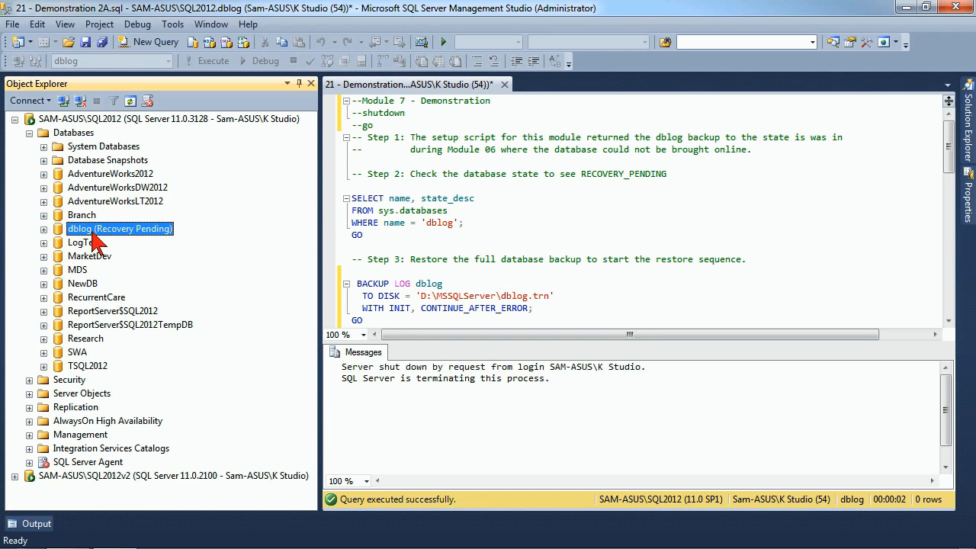
pyautogui.moveTo(87, 201)
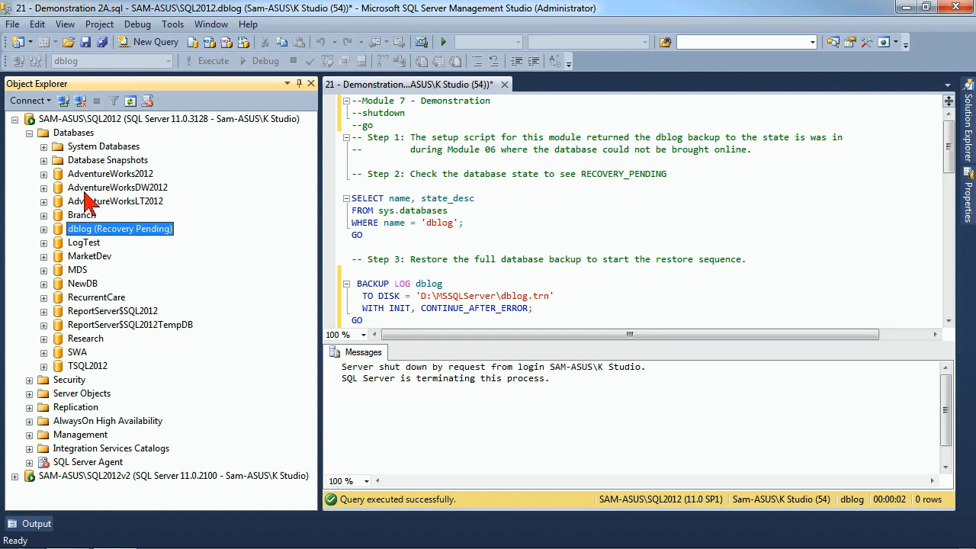
# Run the state query, rerun after reconnecting, and see dblog as RECOVERY_PENDING.
pyautogui.click(366, 236)
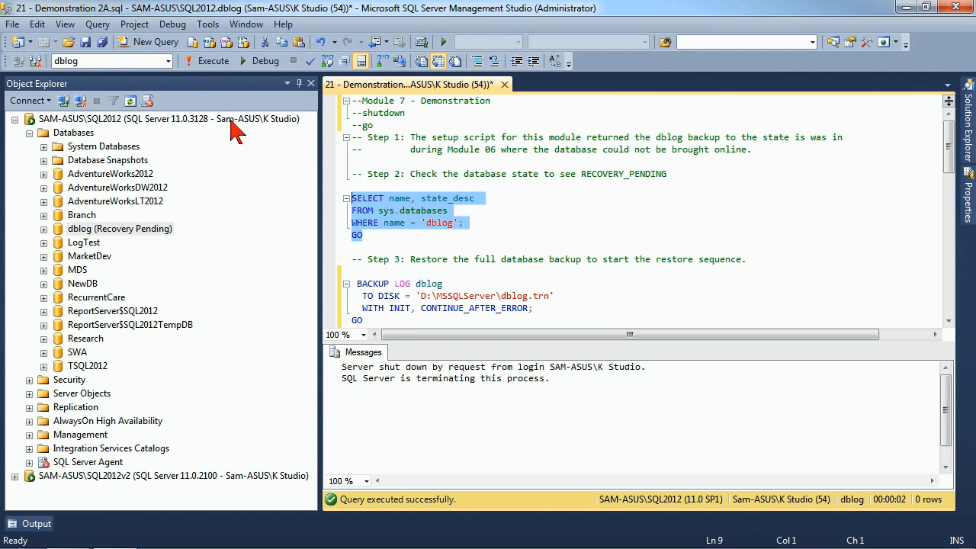
pyautogui.click(215, 61)
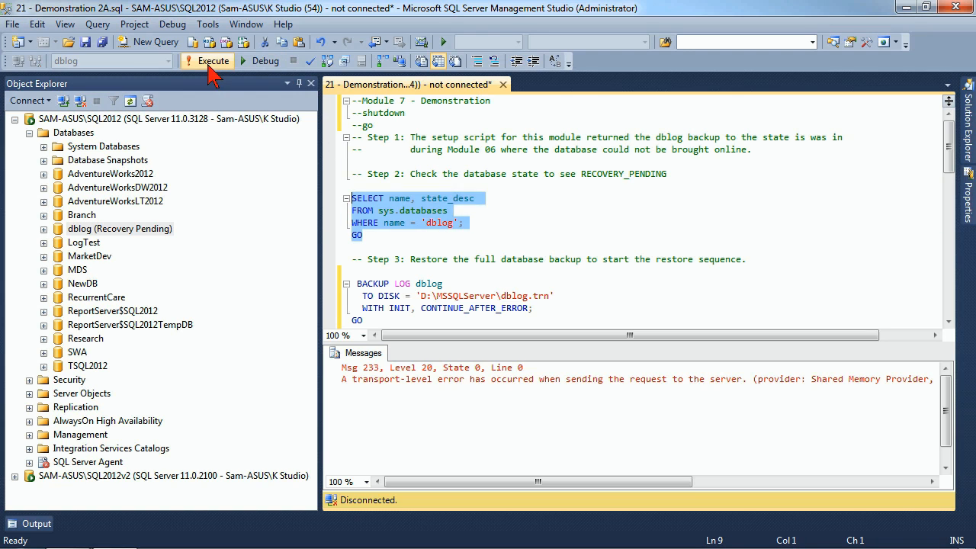
pyautogui.click(214, 60)
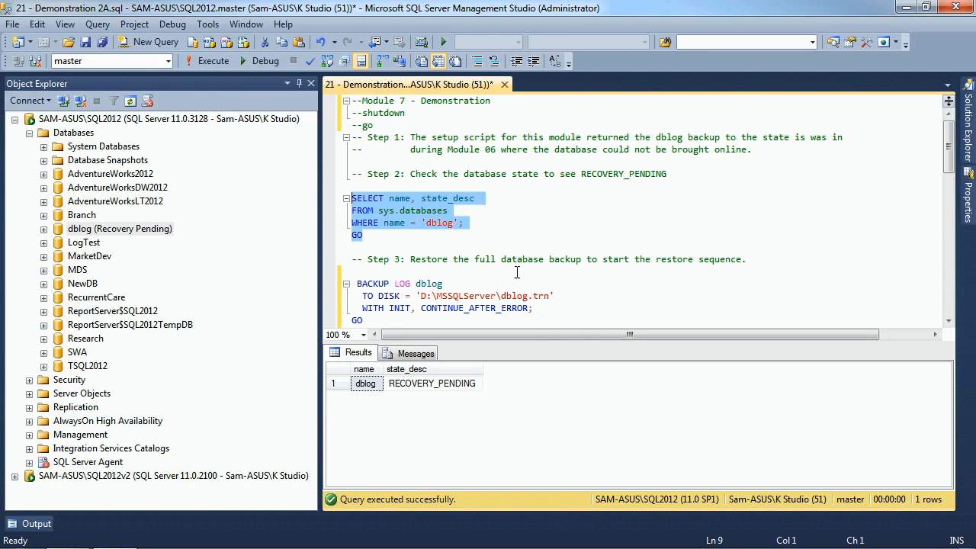
pyautogui.moveTo(385, 400)
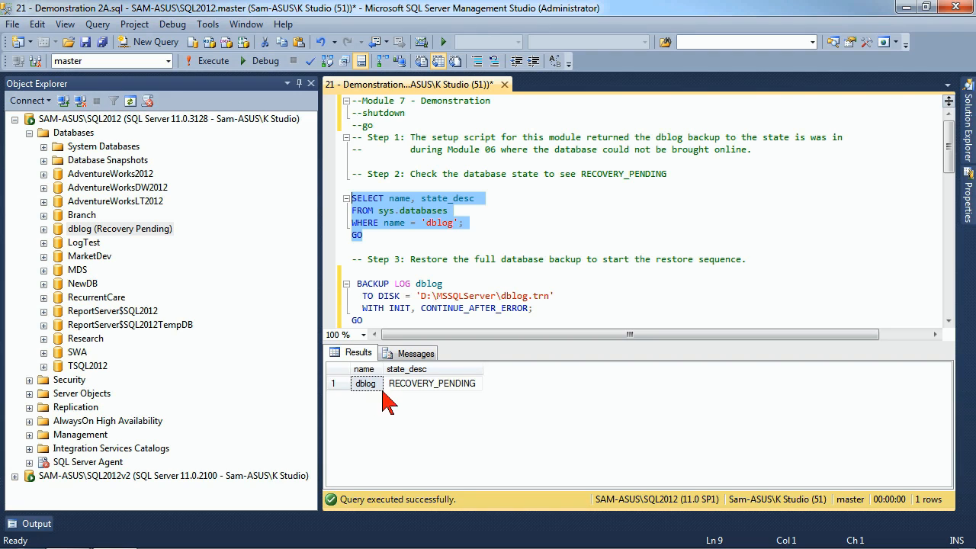
pyautogui.moveTo(541, 214)
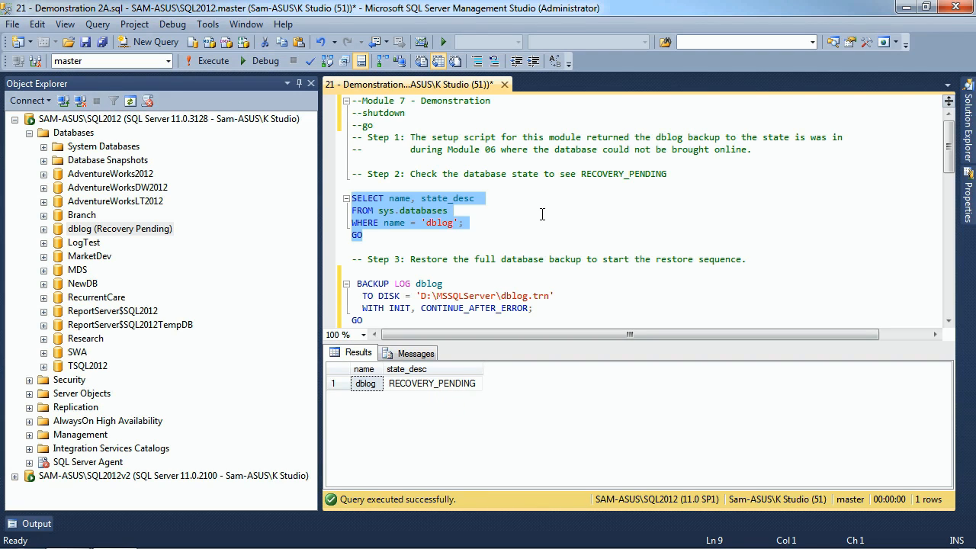
pyautogui.click(502, 213)
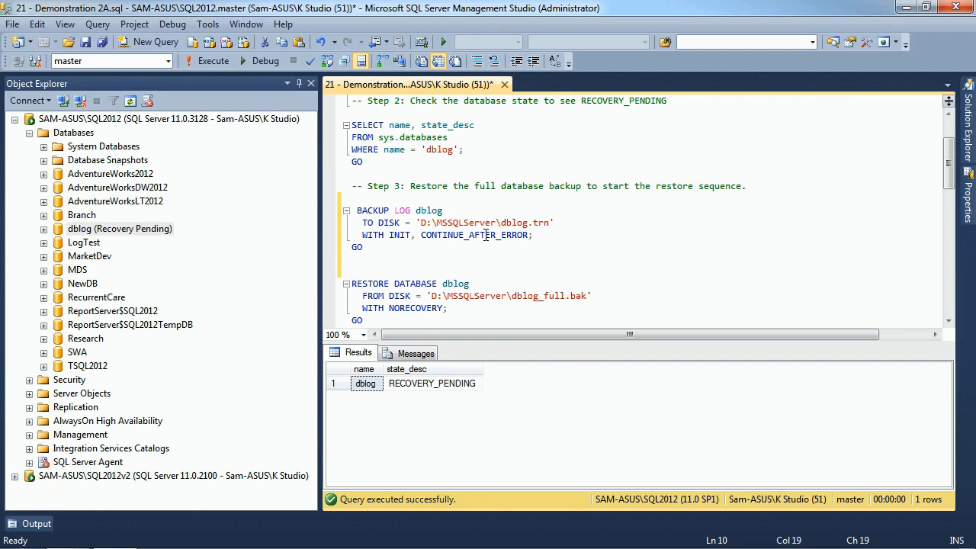
pyautogui.moveTo(545, 216)
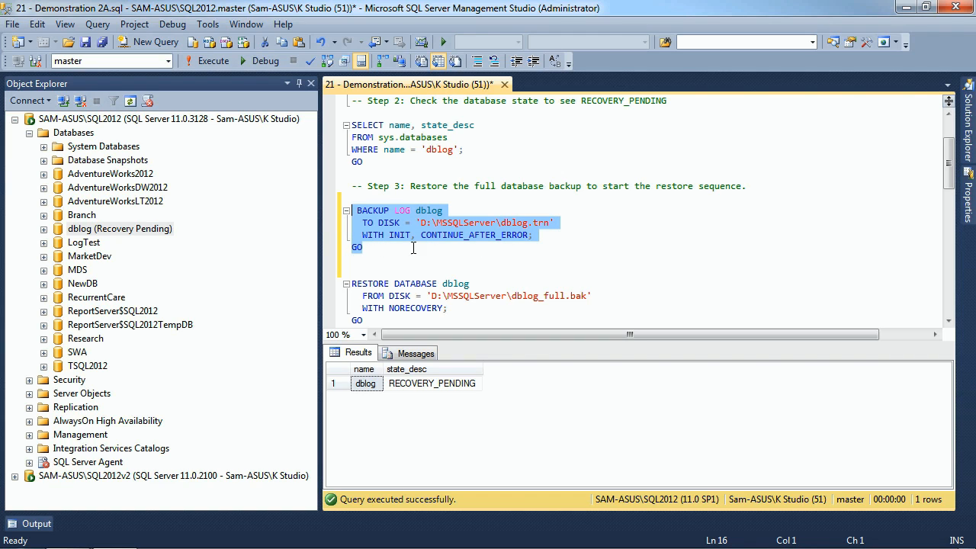
pyautogui.moveTo(509, 244)
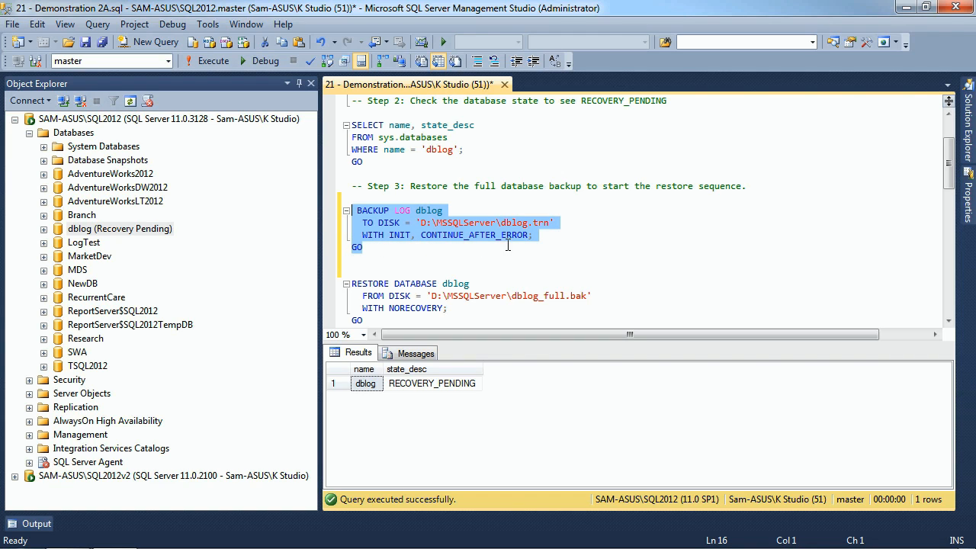
pyautogui.moveTo(406, 223)
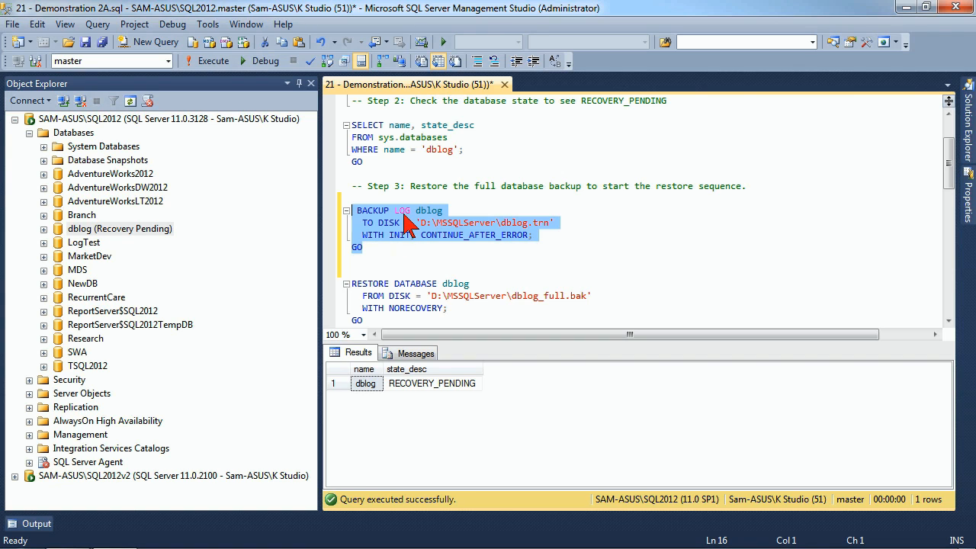
pyautogui.moveTo(216, 46)
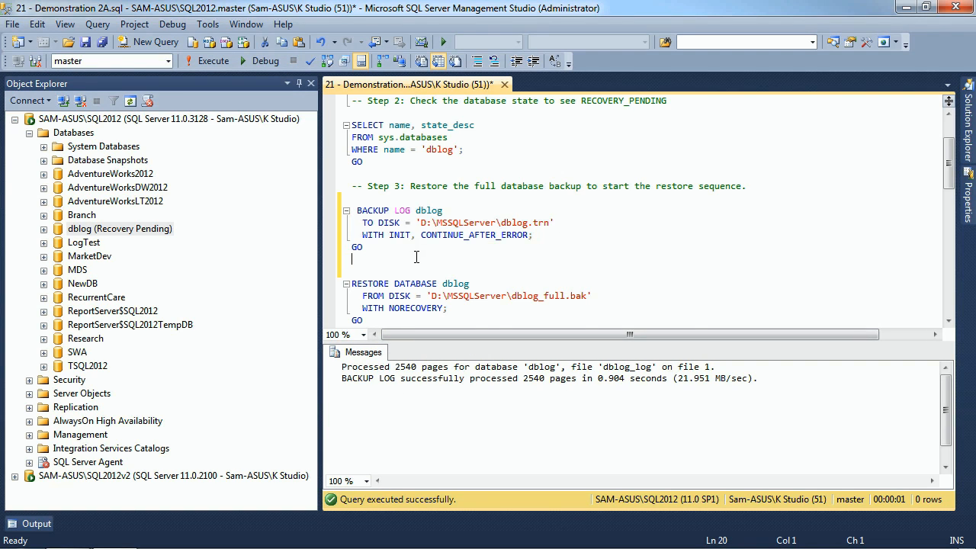
# Run RESTORE DATABASE dblog from dblog_full.bak WITH NORECOVERY.
pyautogui.scroll(-3)
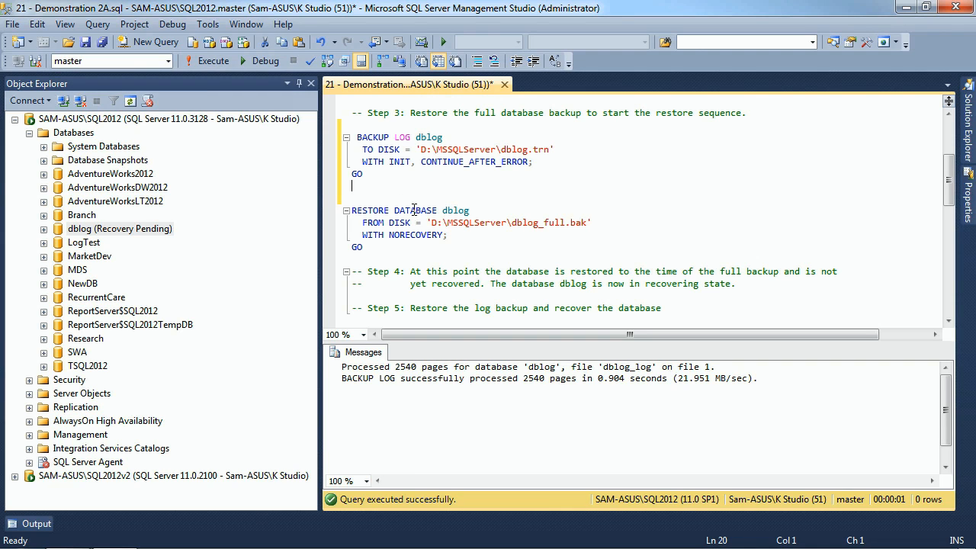
pyautogui.click(555, 223)
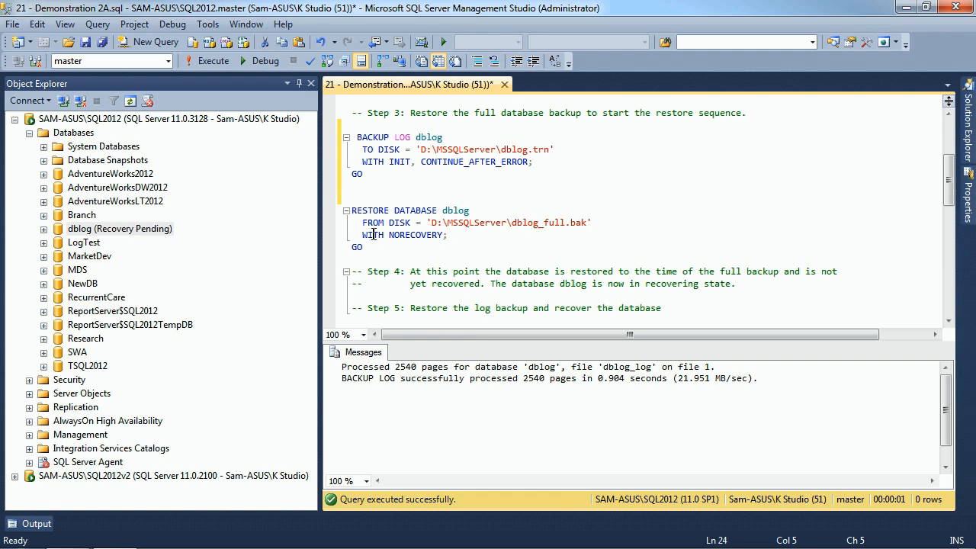
pyautogui.doubleClick(416, 235)
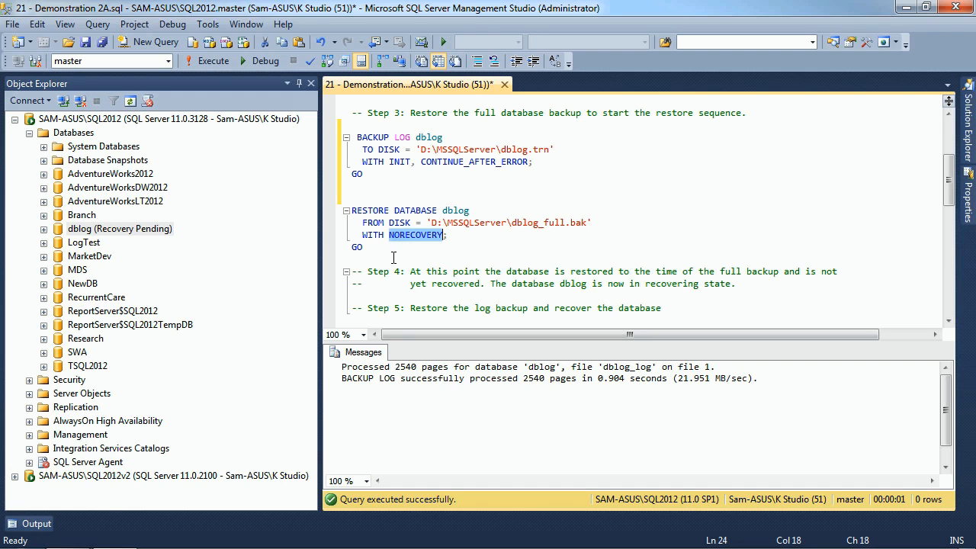
pyautogui.click(385, 251)
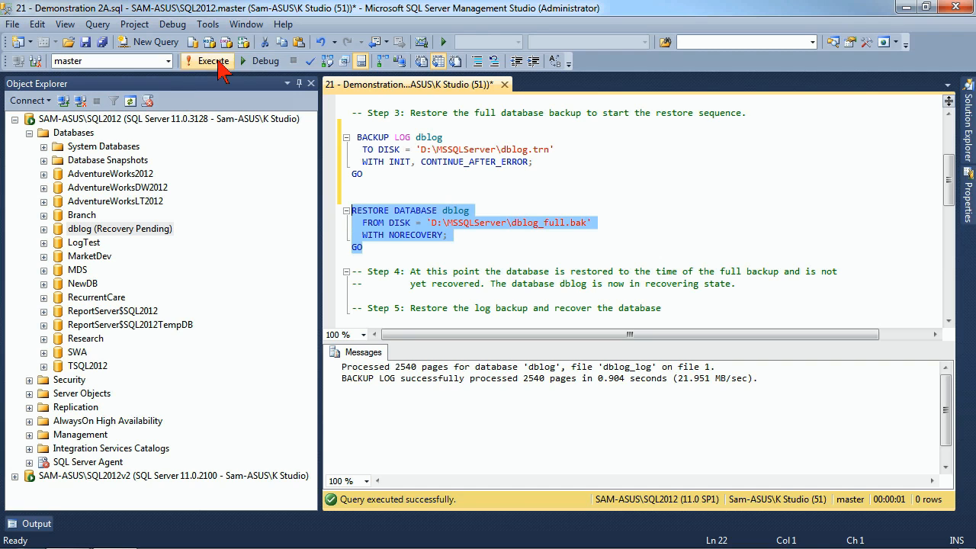
pyautogui.click(214, 61)
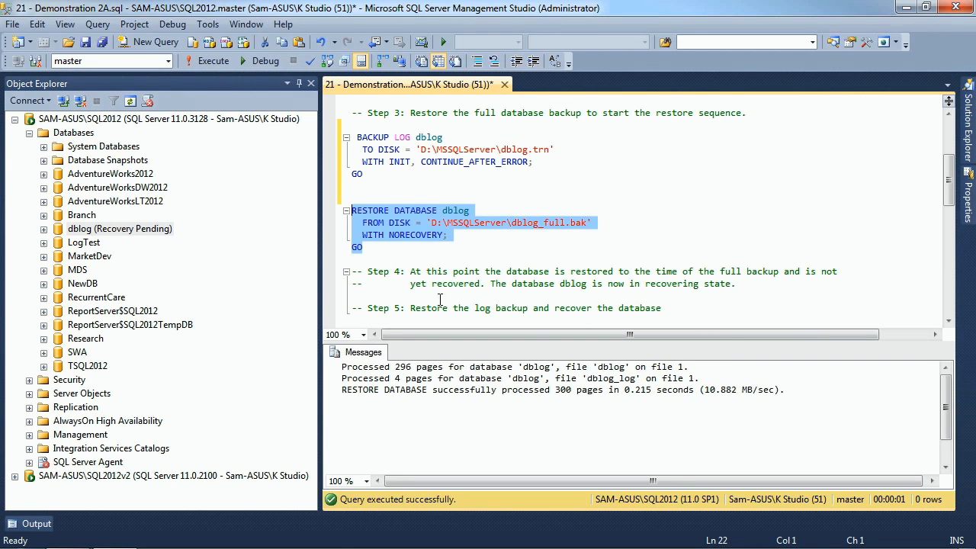
# Run RESTORE LOG dblog from dblog.trn WITH RECOVERY, processing 2540 pages.
pyautogui.scroll(-3)
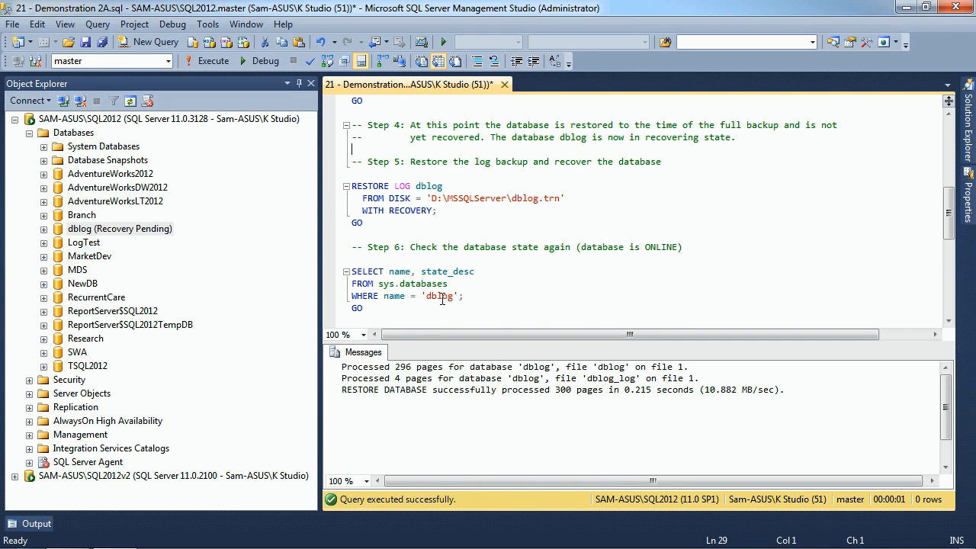
pyautogui.click(363, 185)
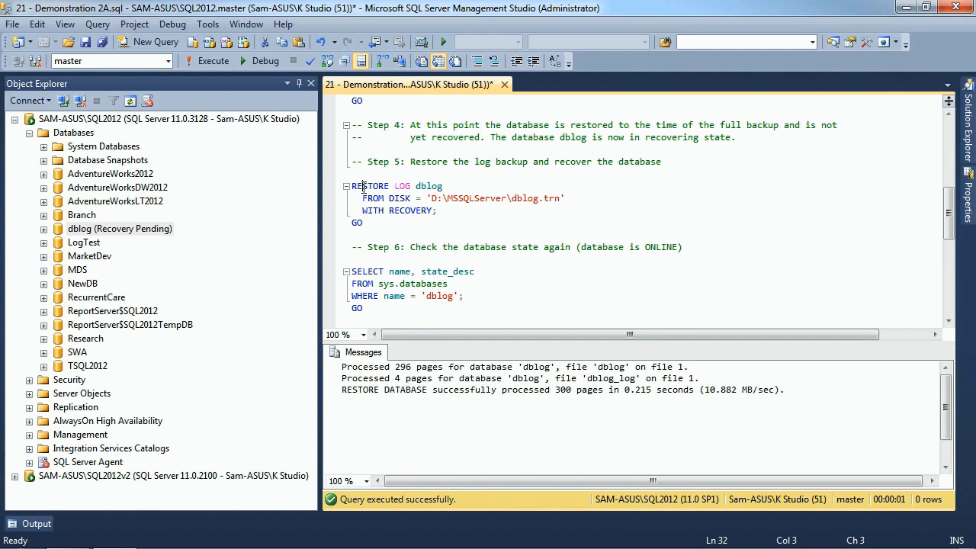
pyautogui.doubleClick(402, 185)
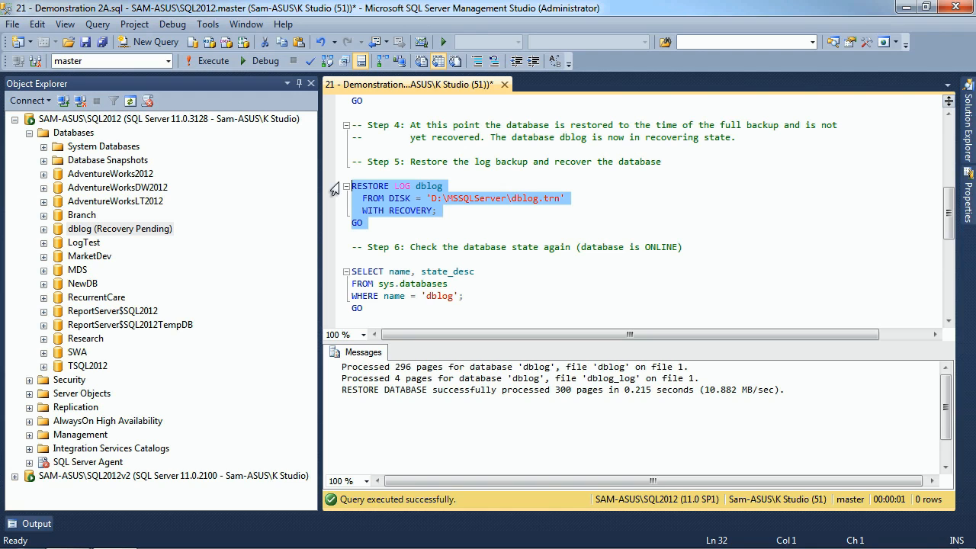
pyautogui.click(213, 61)
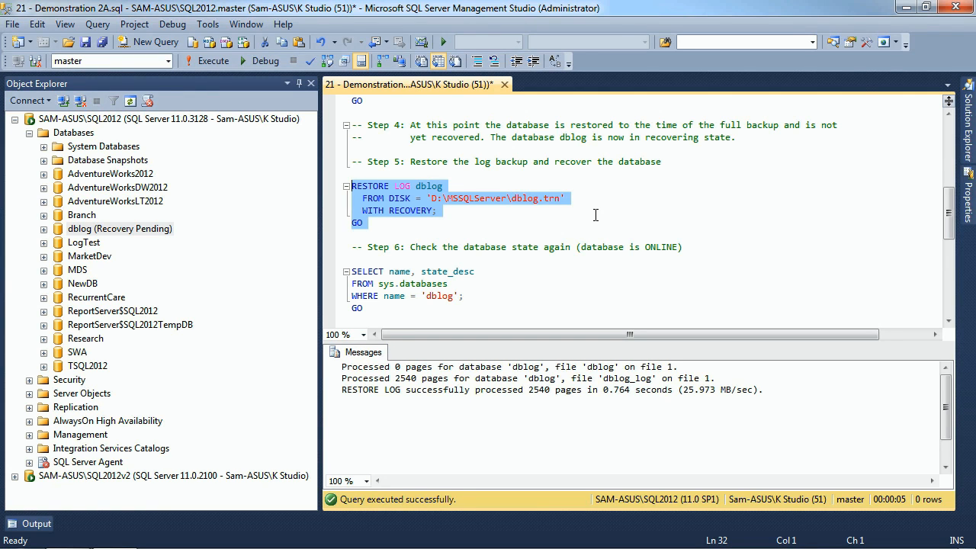
pyautogui.moveTo(508, 236)
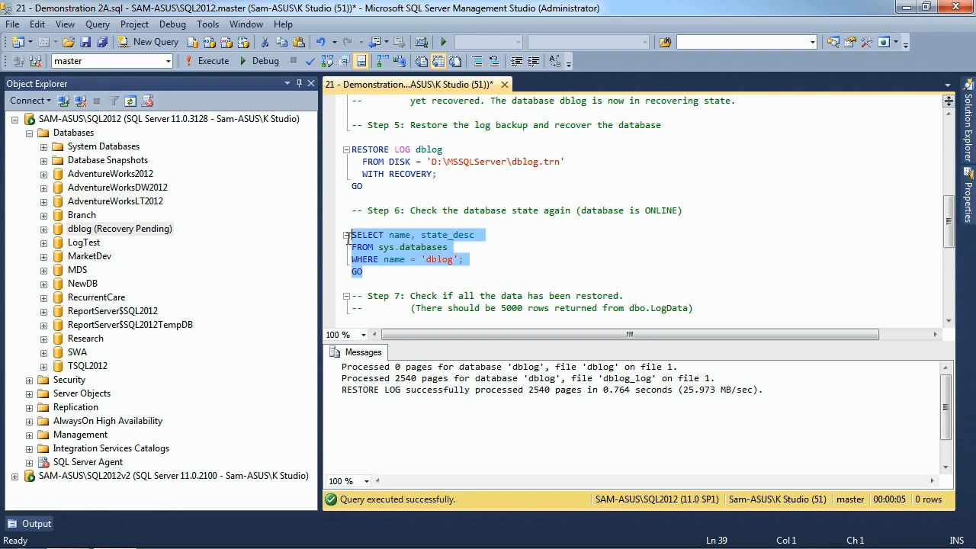
pyautogui.moveTo(214, 60)
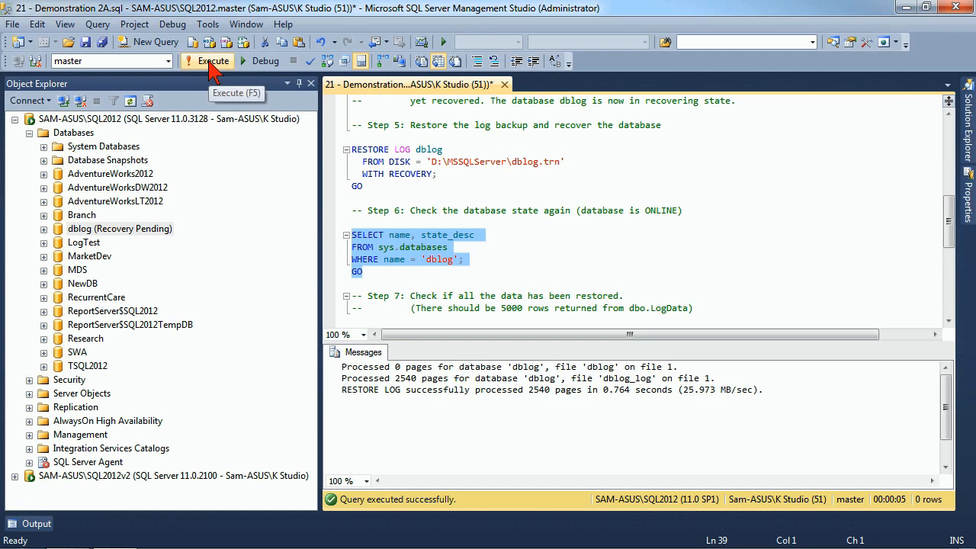
# Rerun the state query showing dblog ONLINE, then refresh Databases and select dblog.
pyautogui.click(213, 60)
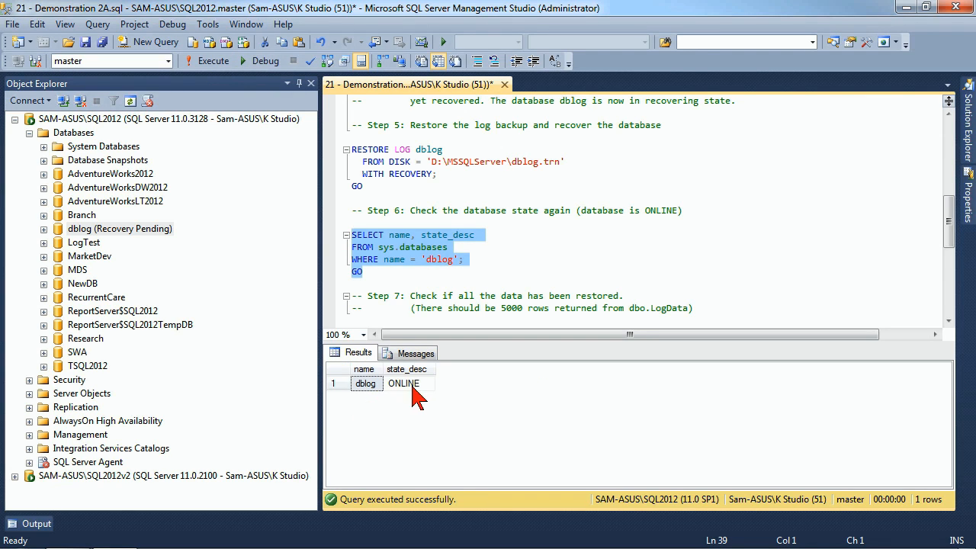
pyautogui.rightClick(73, 132)
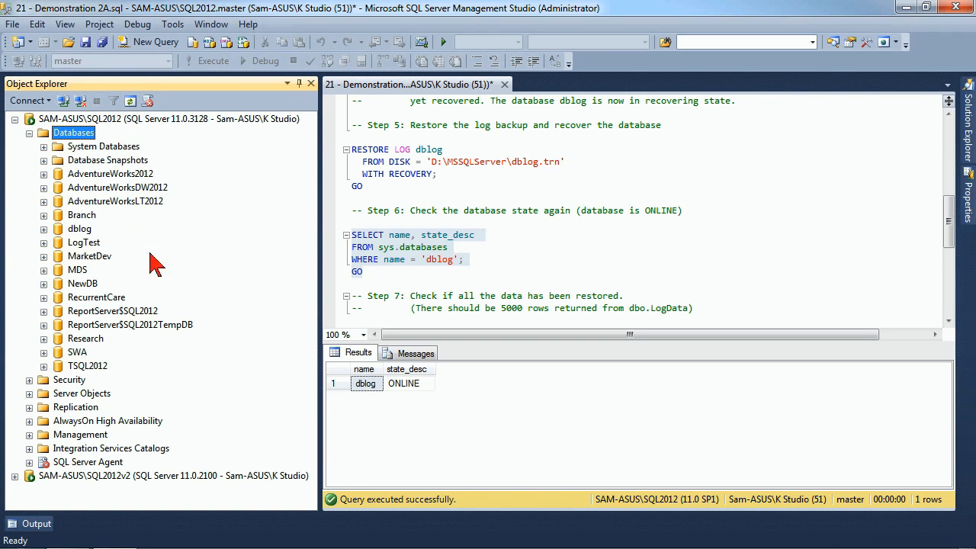
pyautogui.moveTo(92, 298)
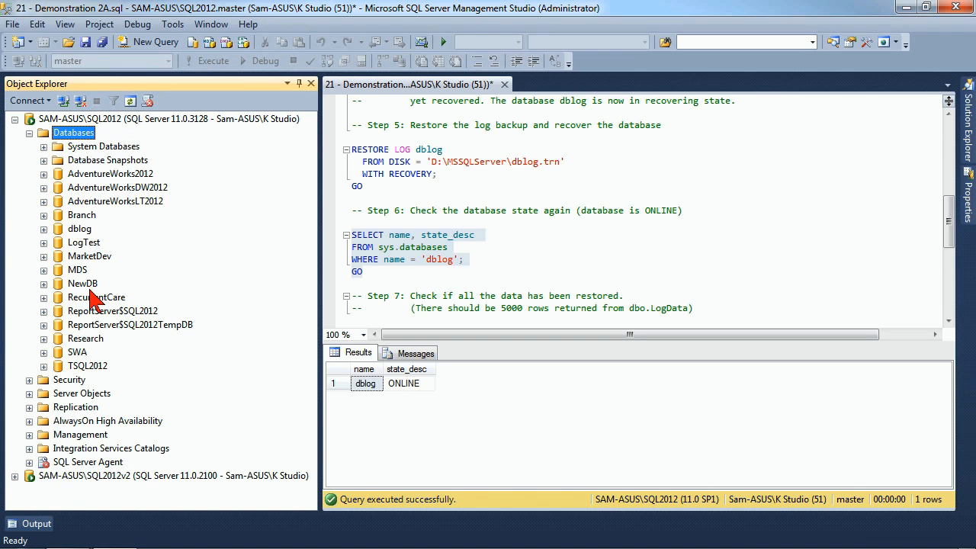
pyautogui.click(79, 228)
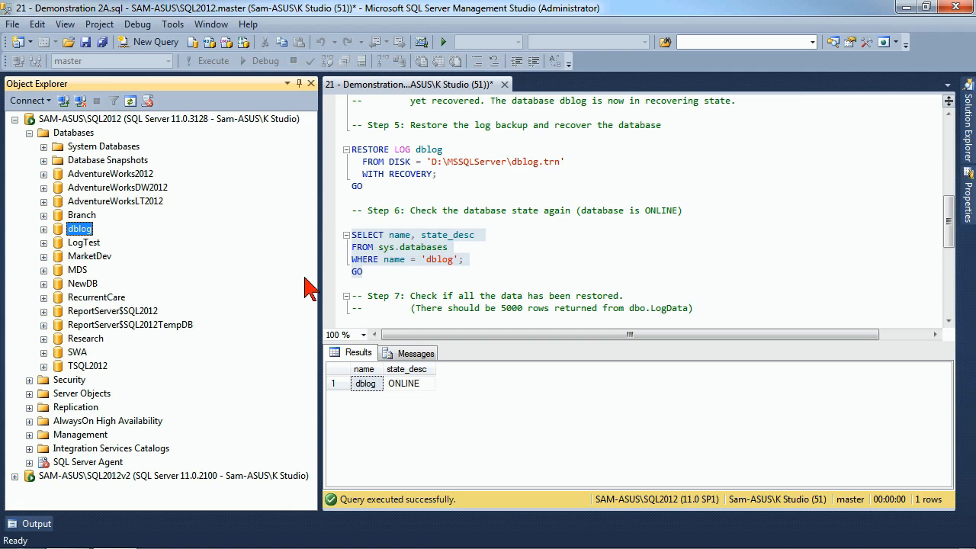
# Run USE dblog; SELECT * FROM dbo.LogData, returning 5000 rows.
pyautogui.scroll(-3)
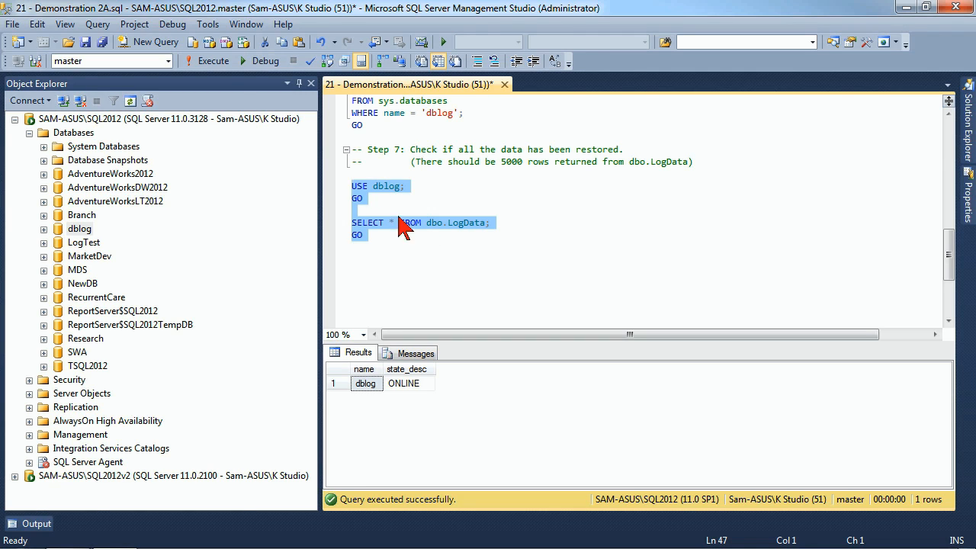
pyautogui.click(213, 60)
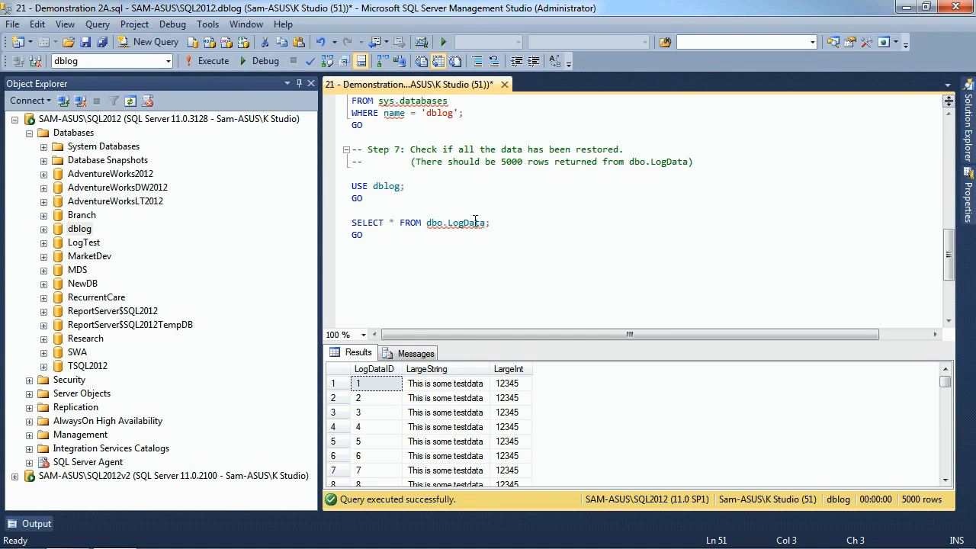
pyautogui.moveTo(453, 222)
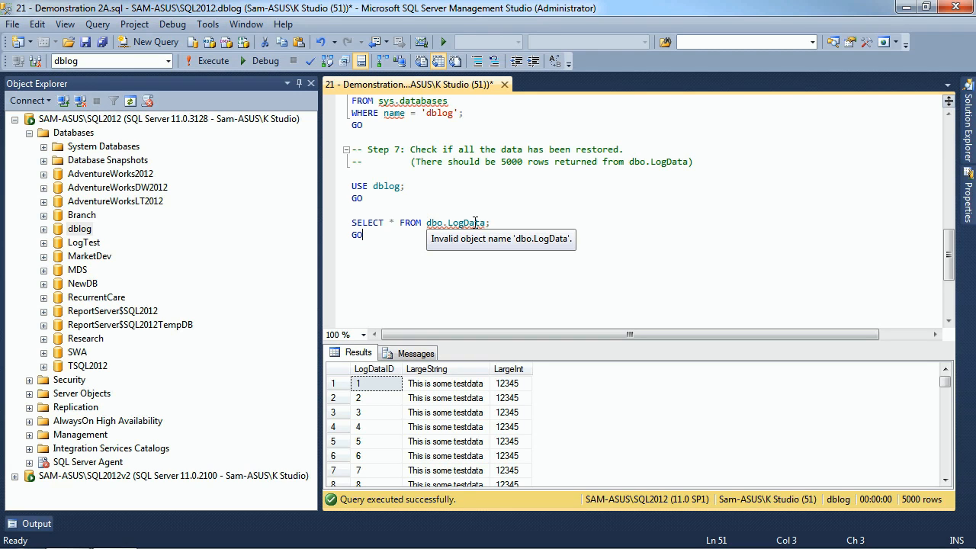
pyautogui.moveTo(606, 217)
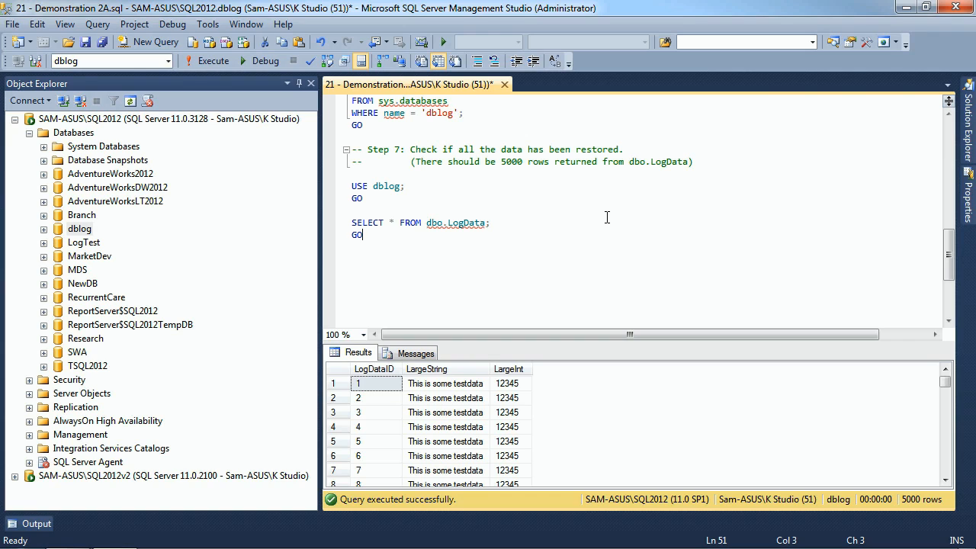